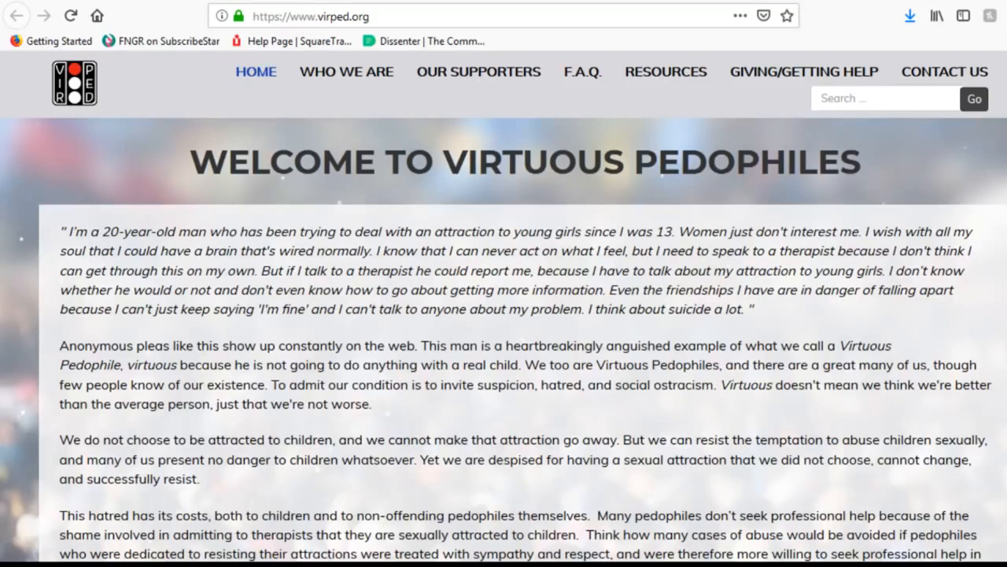
{"action": "mouse_move", "coordinate": [347, 72]}
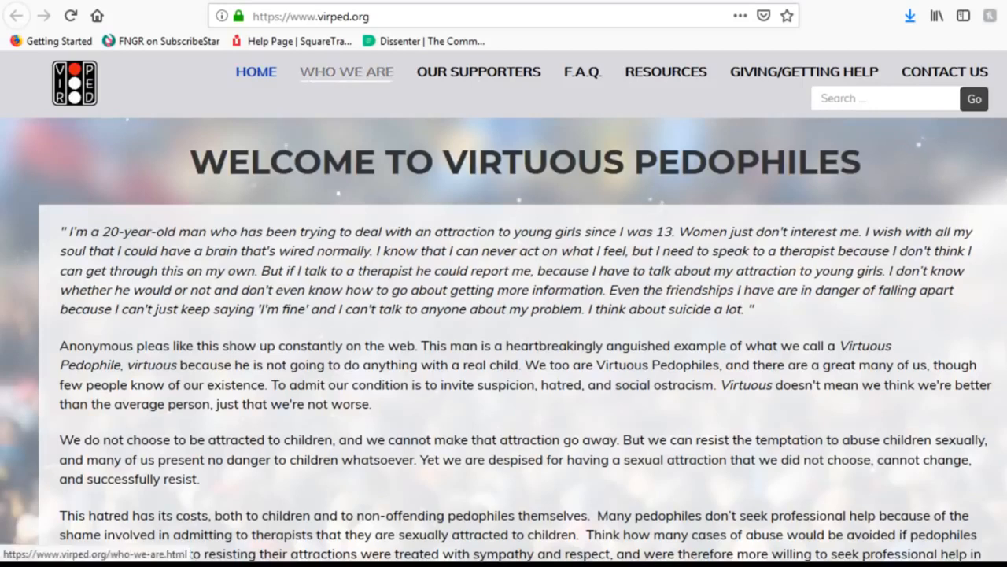